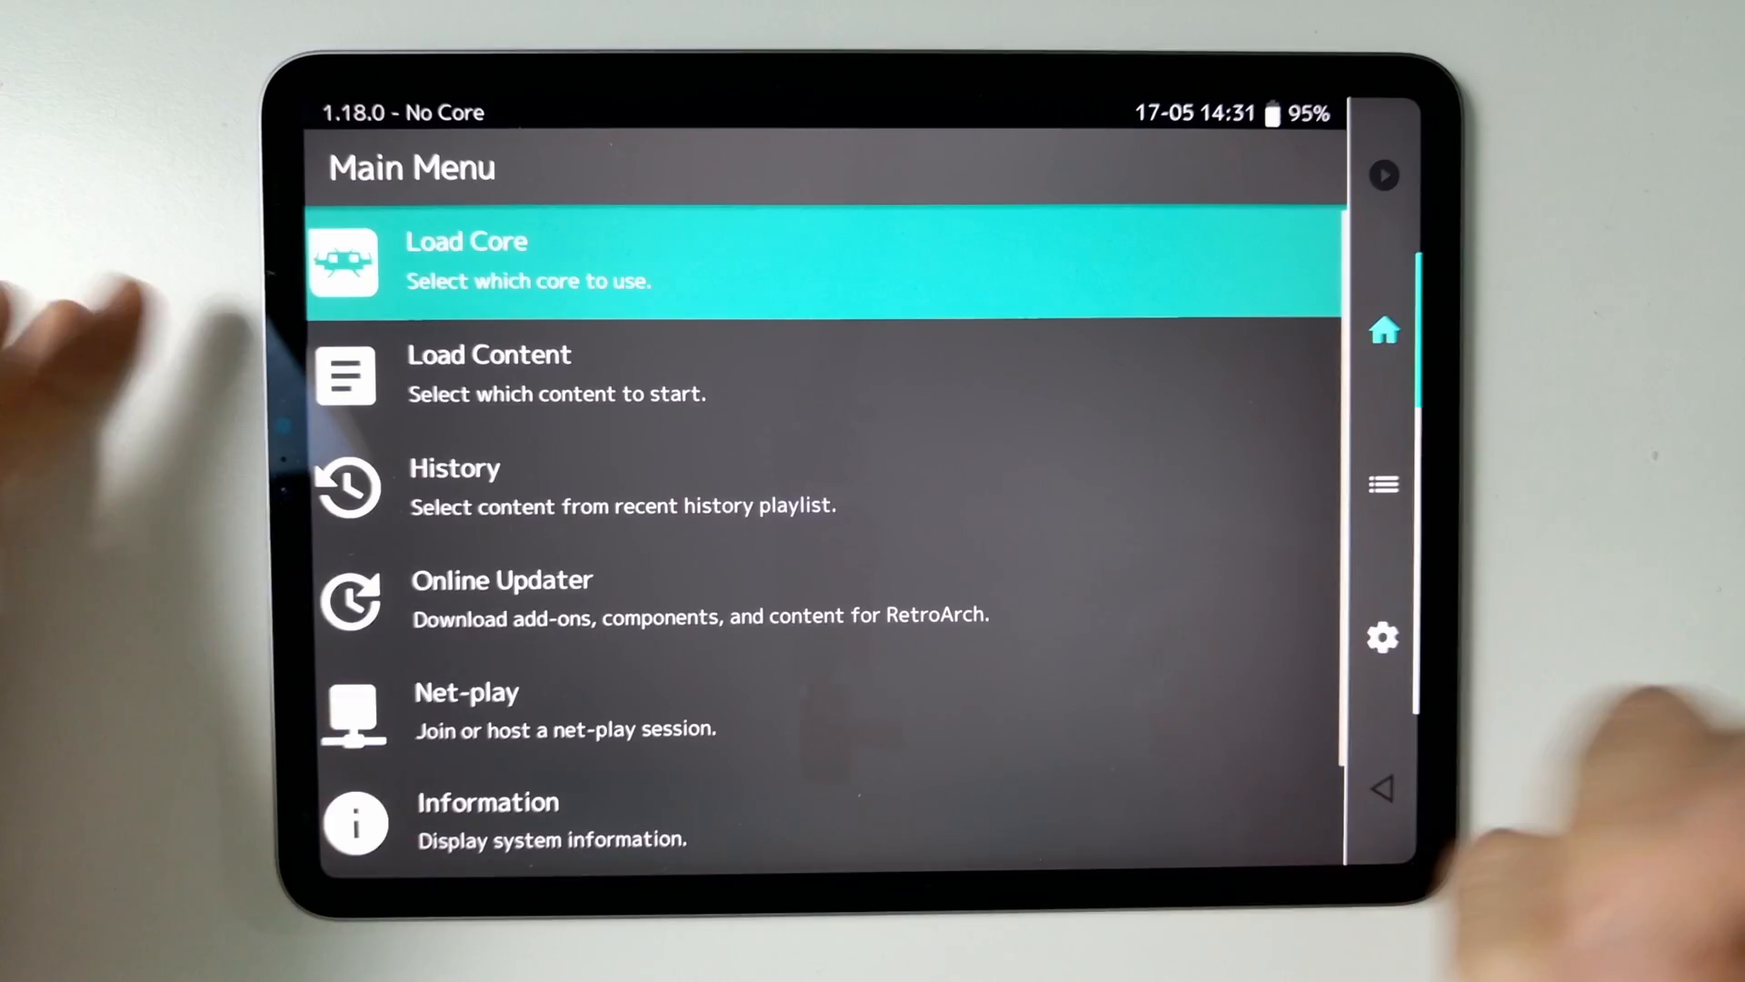
# - Reach the User Interface settings section from the Main Menu's Settings list
pyautogui.scroll(-3)
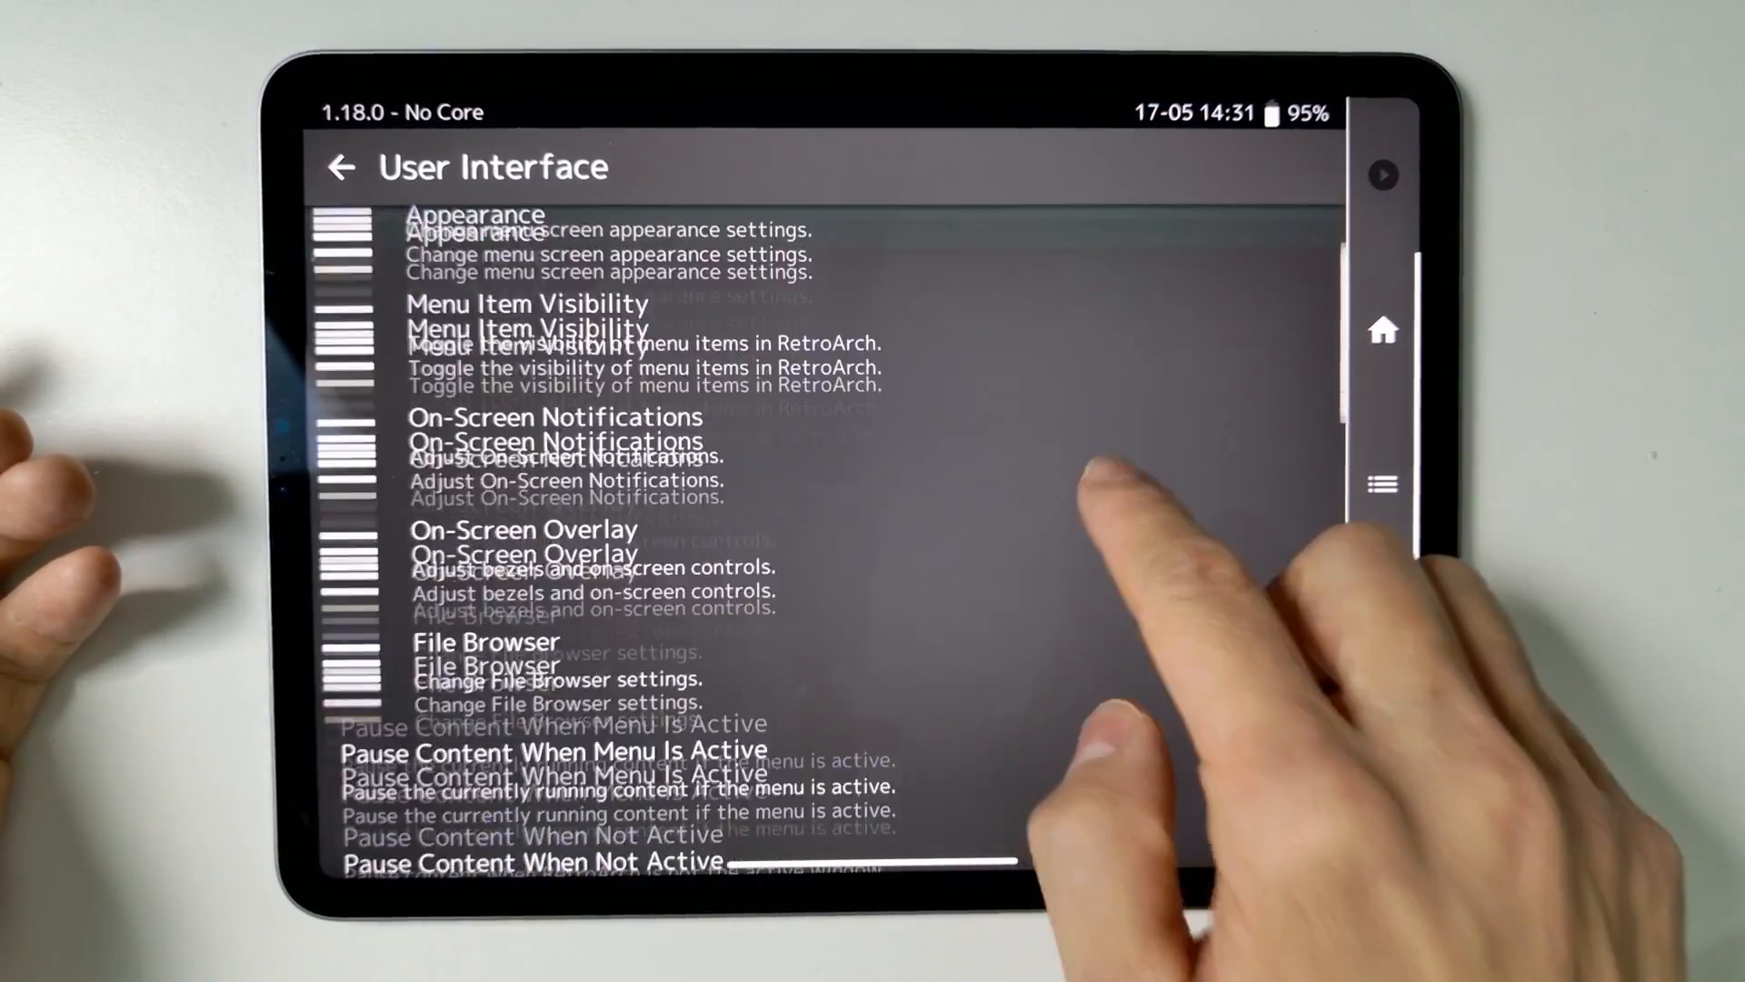
# - Change the Menu driver value to xmb at the bottom of the User Interface list
pyautogui.scroll(-3)
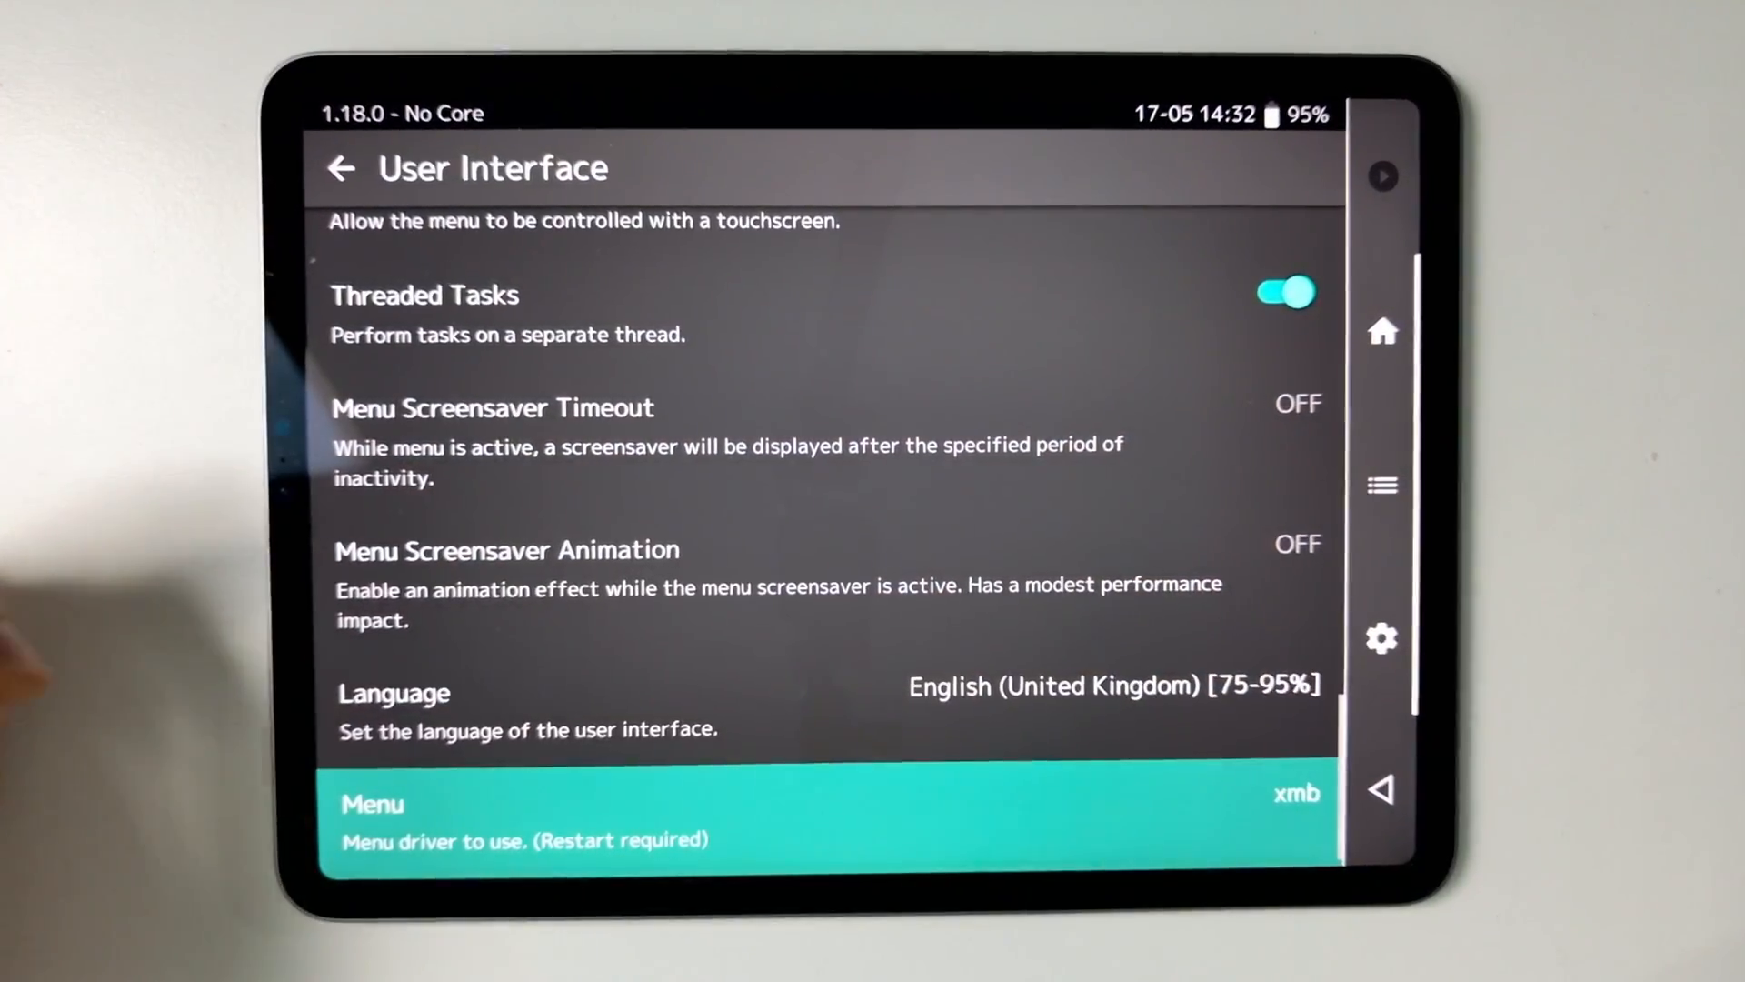
pyautogui.click(818, 818)
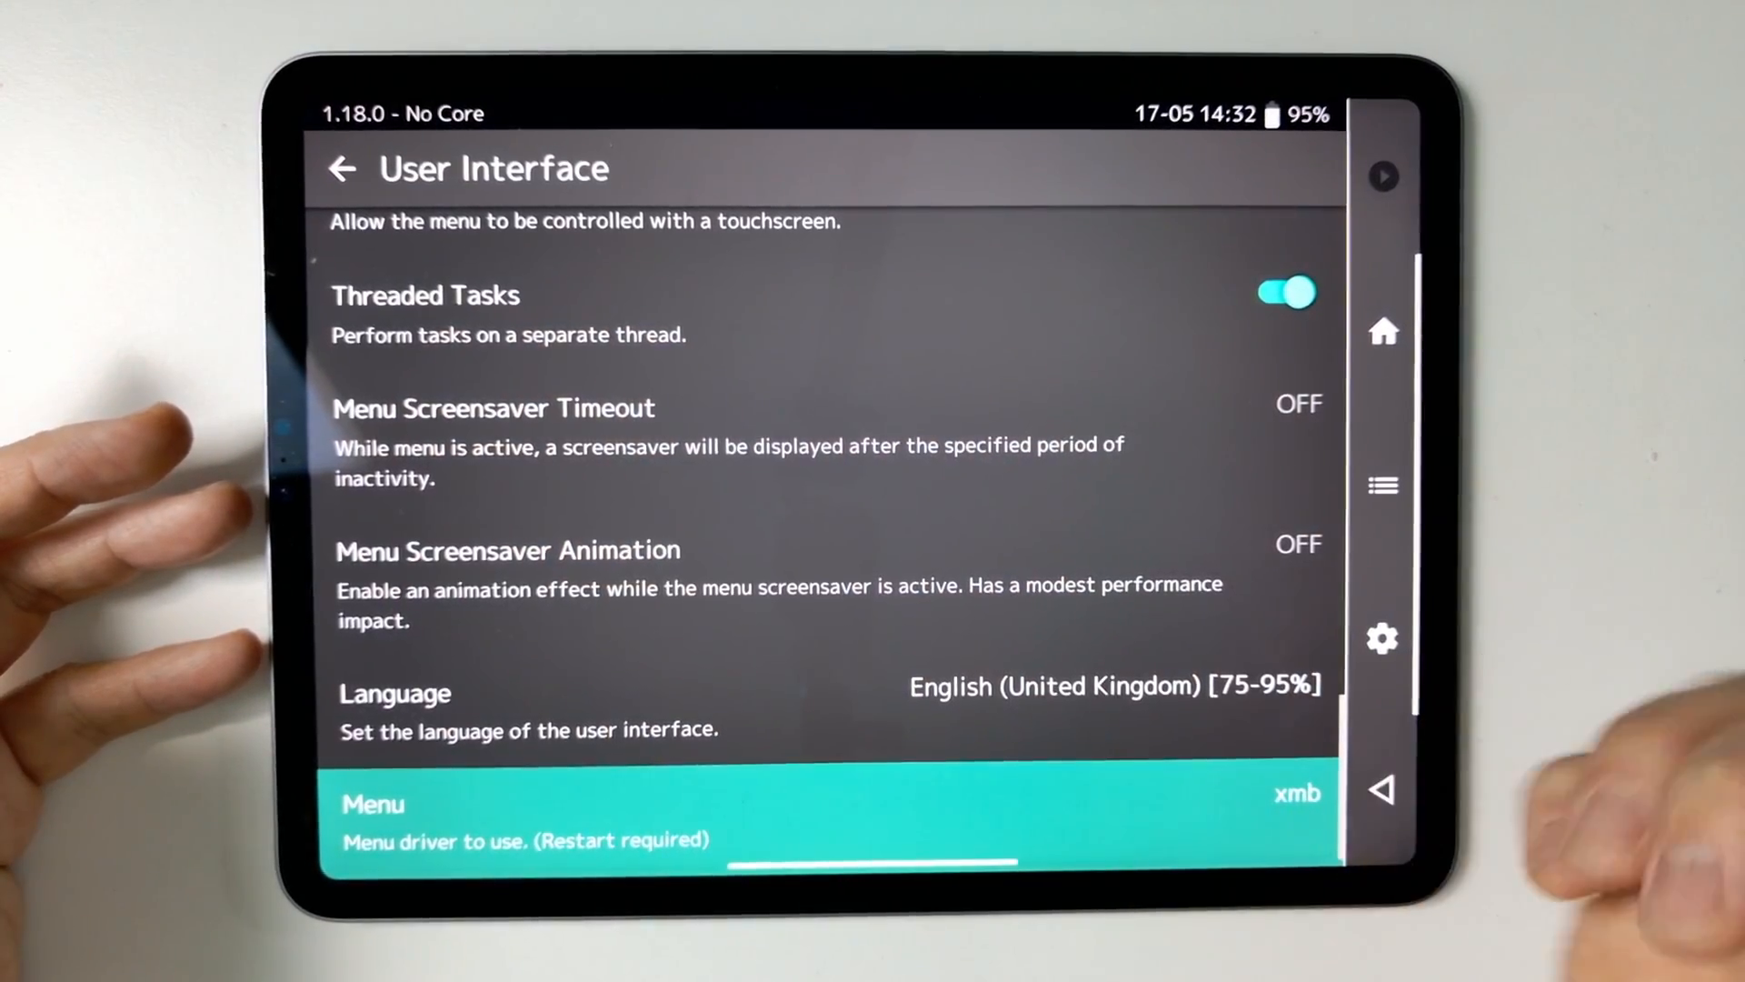
pyautogui.click(344, 167)
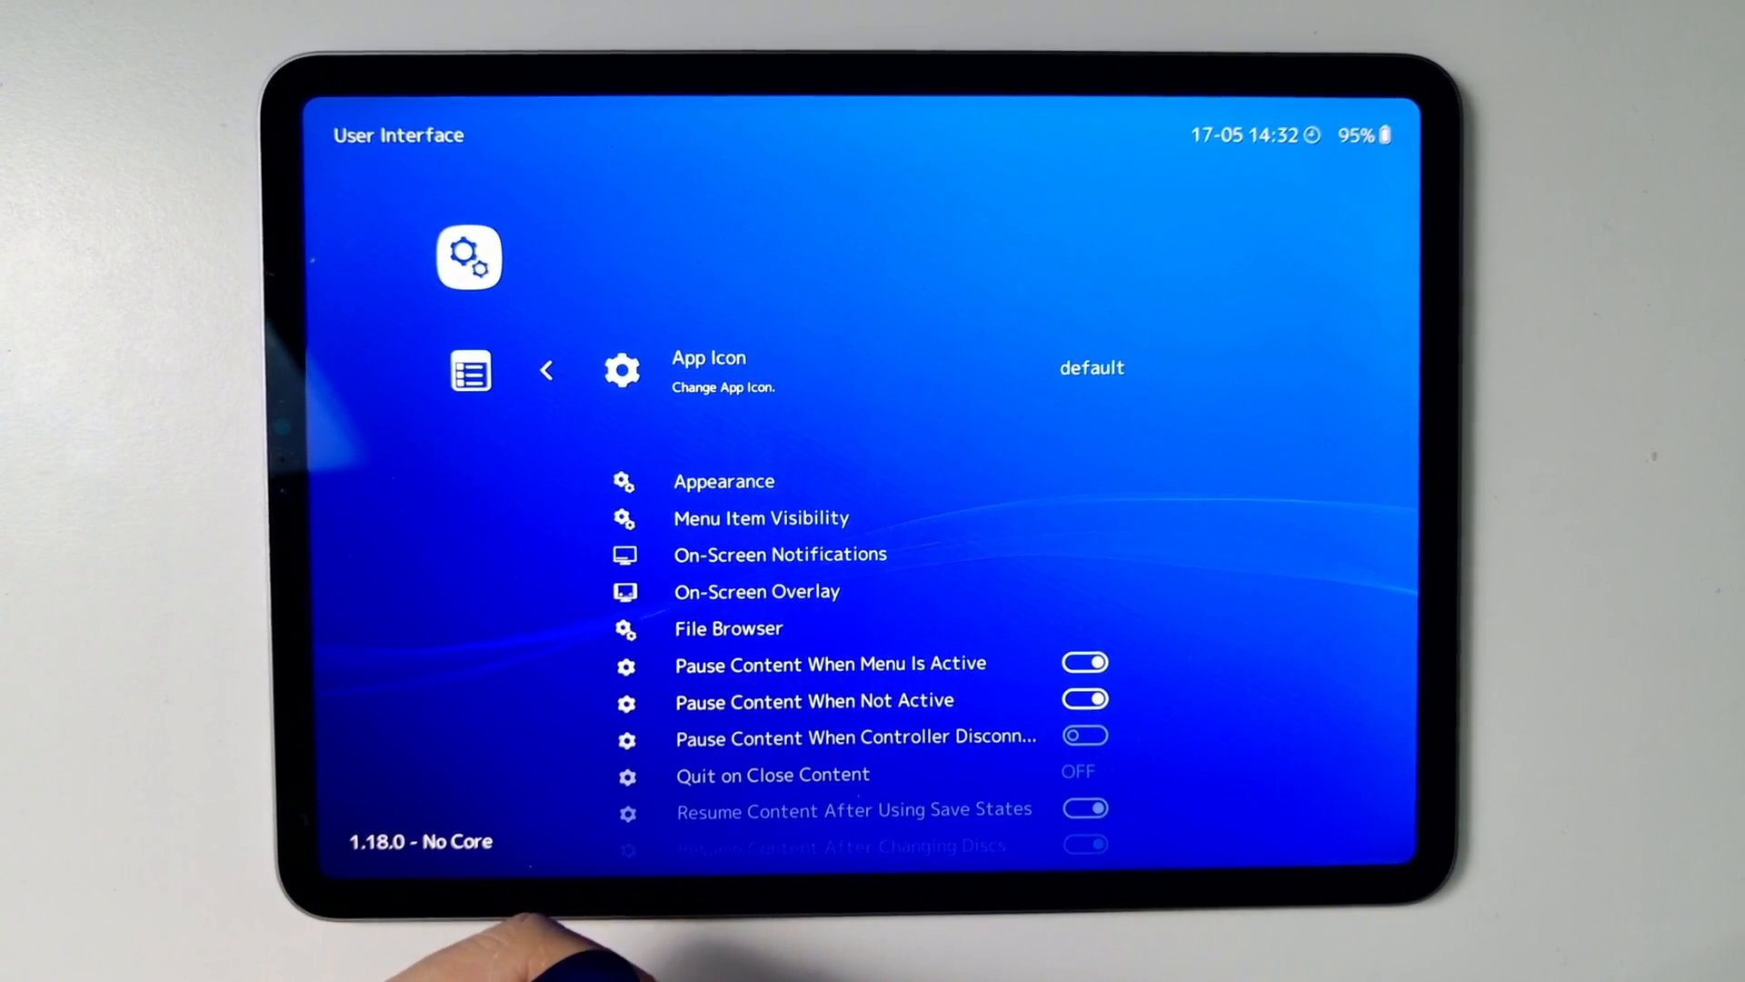
# - Set the Menu driver back to glui from the XMB-style User Interface settings
pyautogui.scroll(-3)
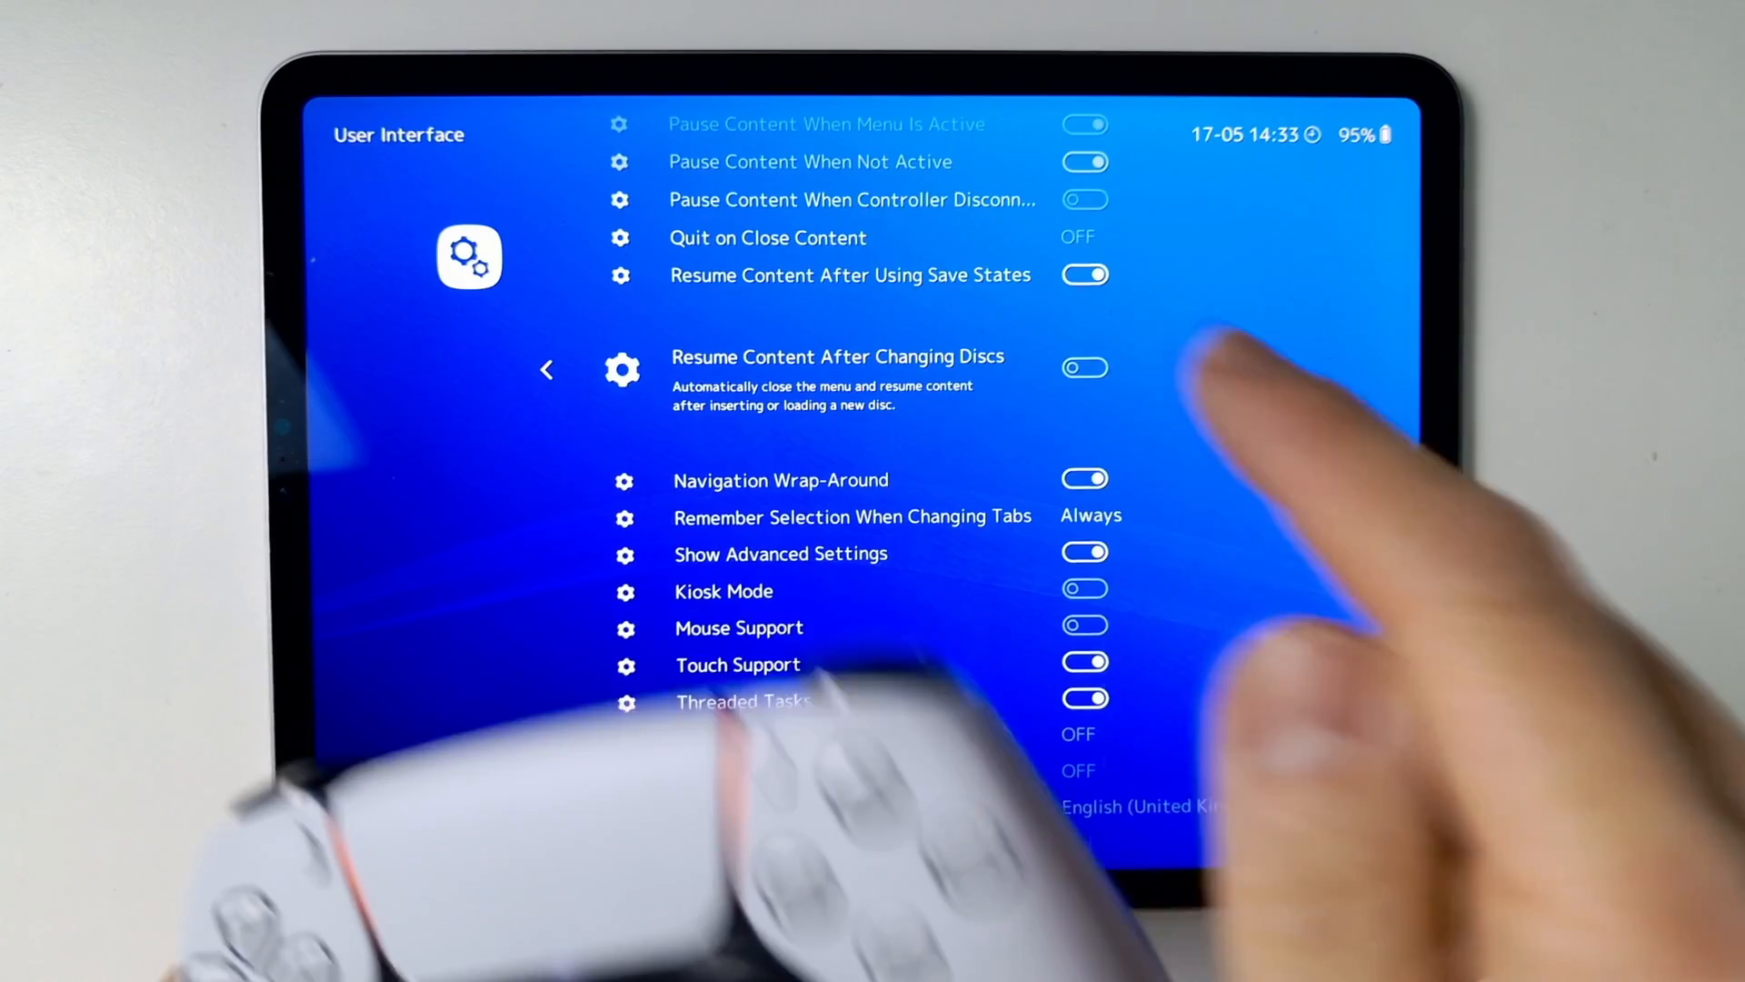
pyautogui.click(548, 369)
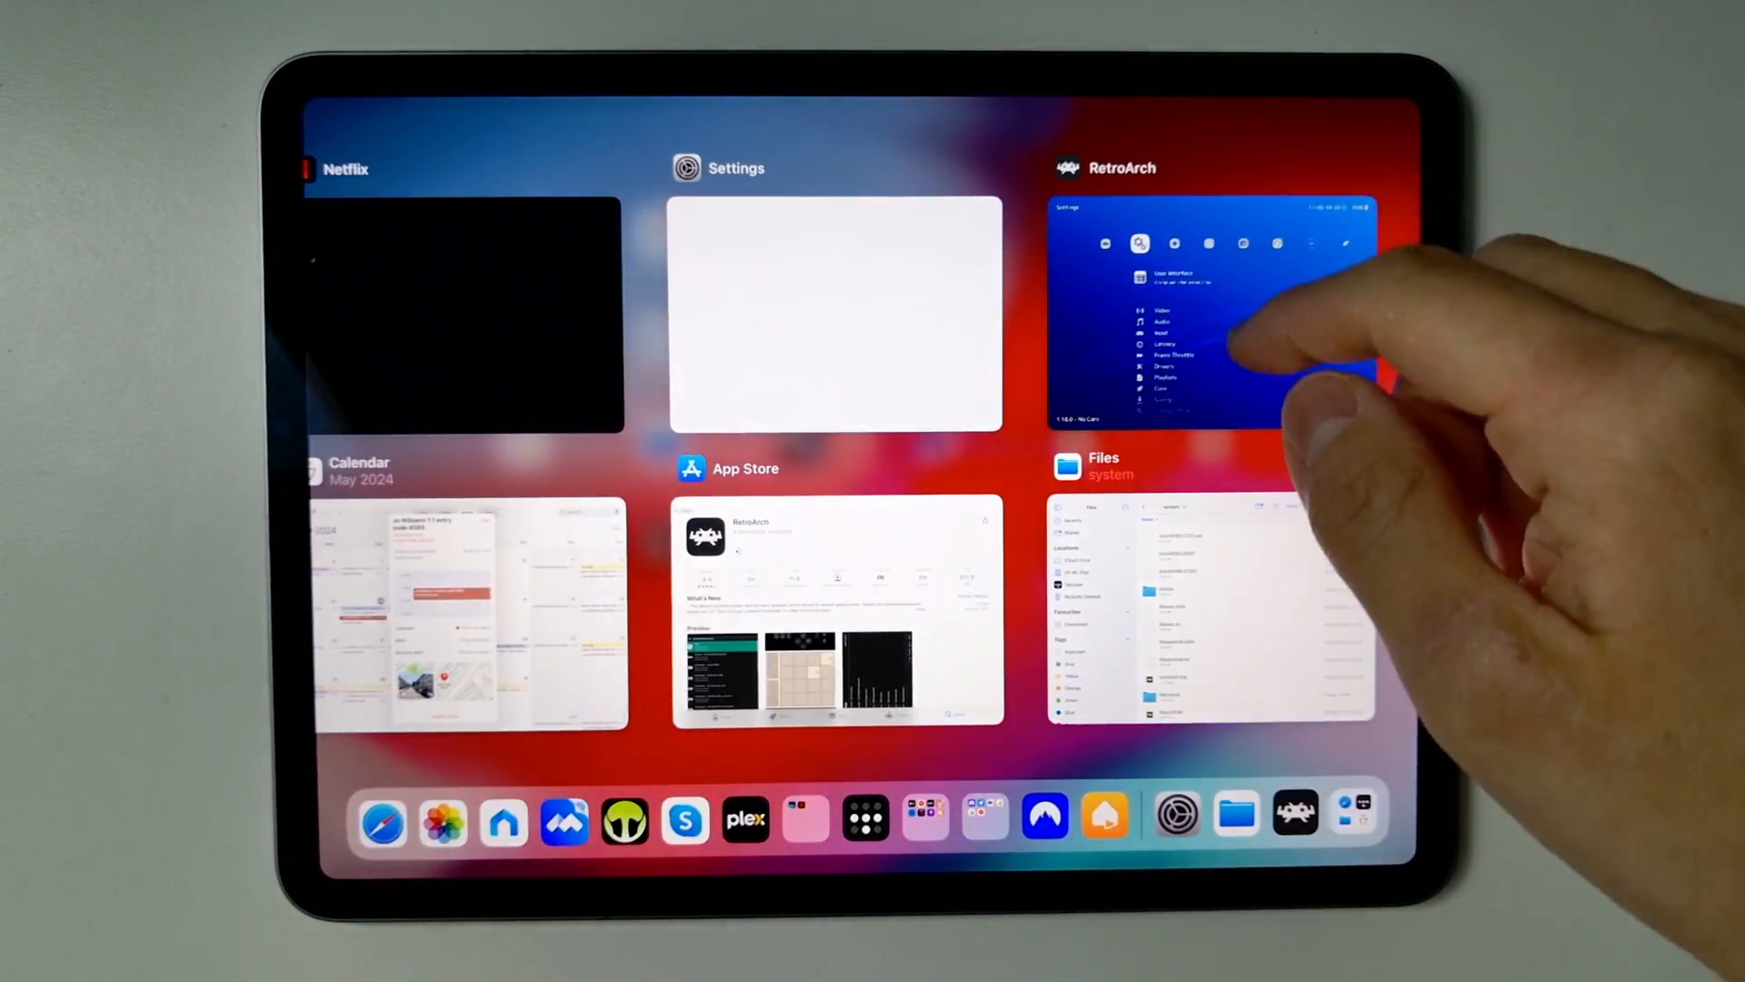
# - Relaunch RetroArch from the app switcher so the GLUI main menu loads
pyautogui.click(1180, 311)
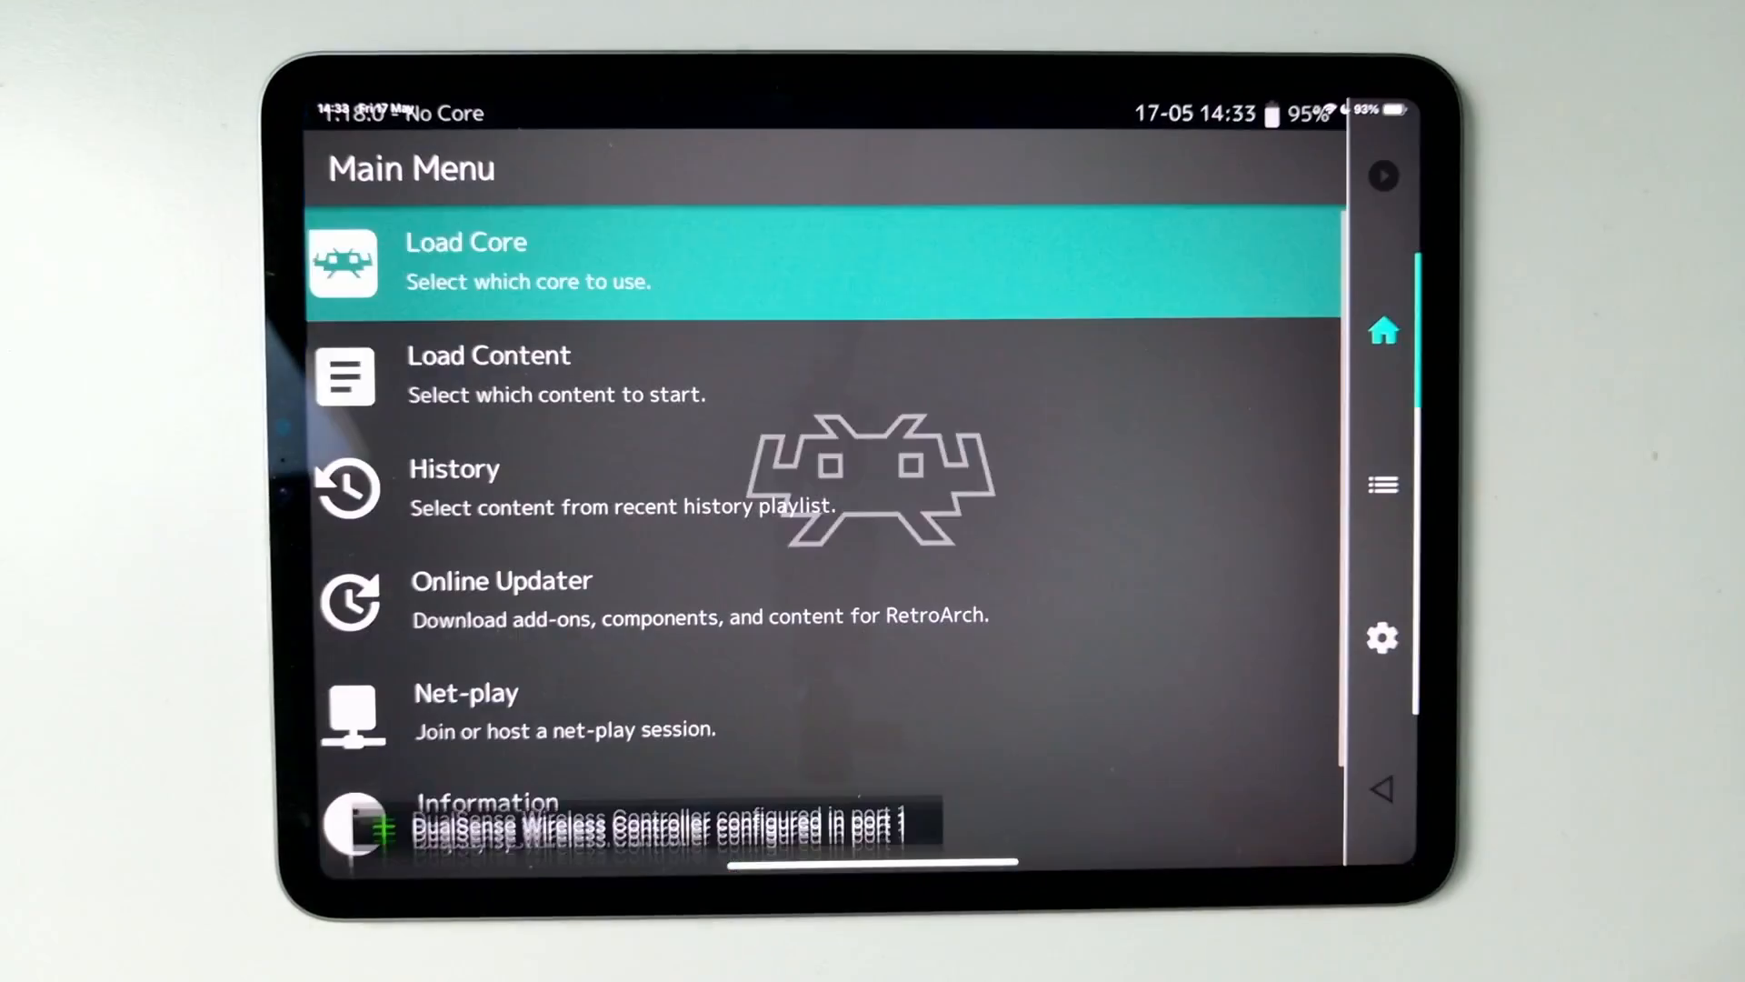